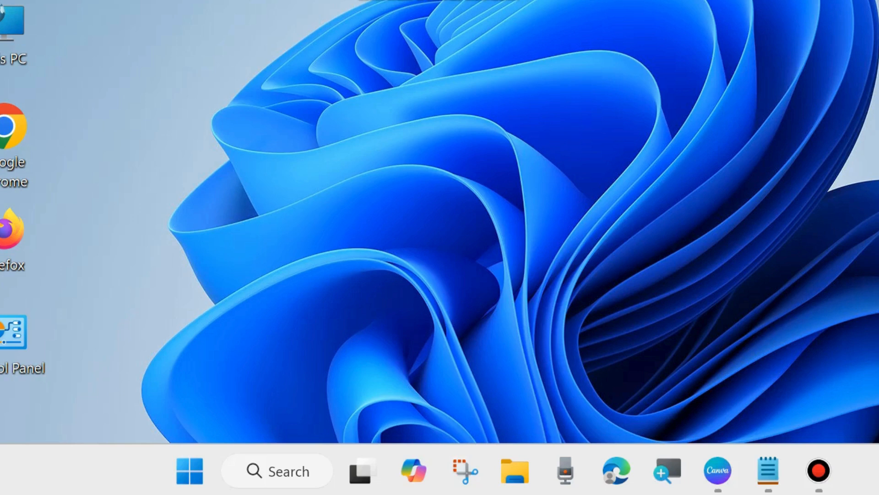
mouse_move(395, 265)
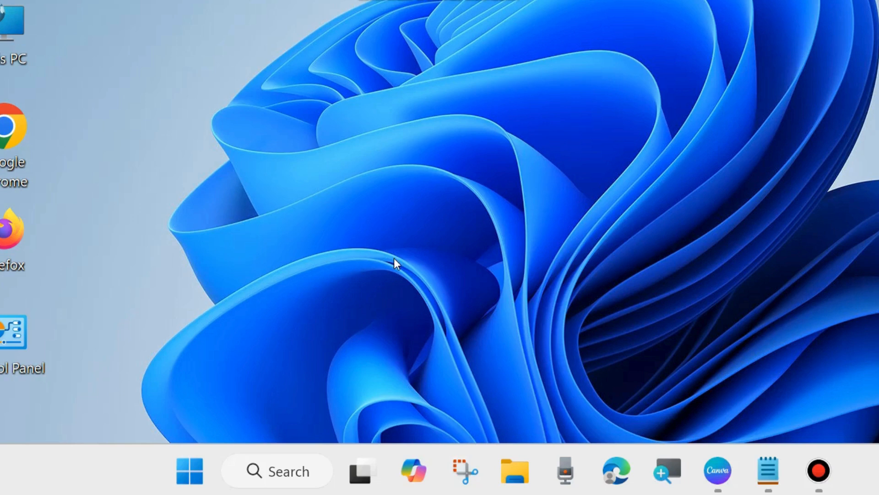
mouse_move(202, 451)
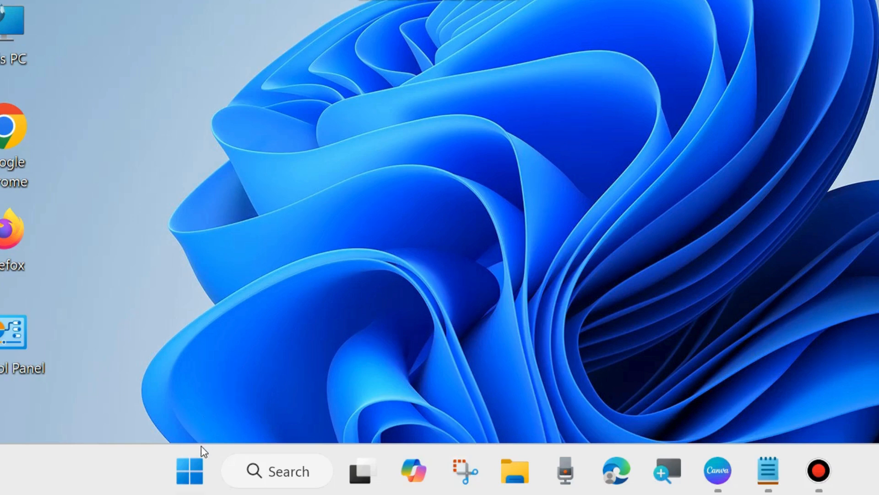
Open the Windows Quick Link menu by right-clicking the Start button
right_click(189, 470)
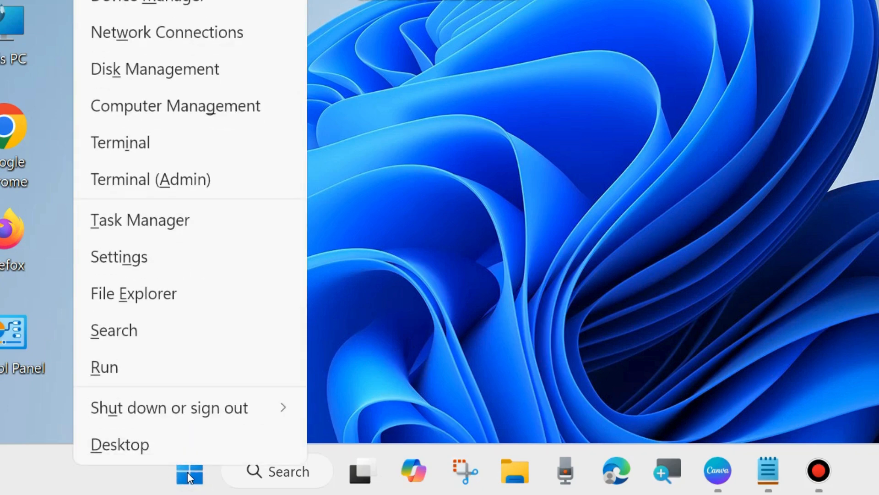
mouse_move(119, 257)
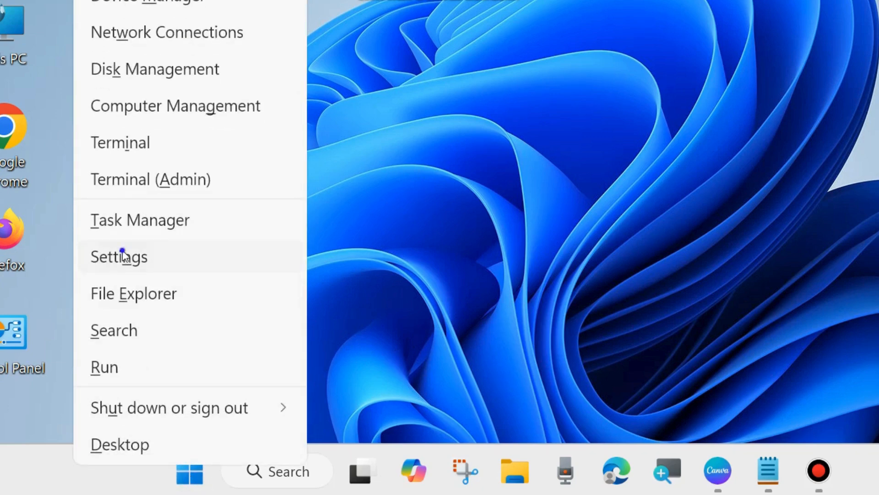
Launch Windows Settings from the Quick Link menu and go to the Accounts page
left_click(119, 257)
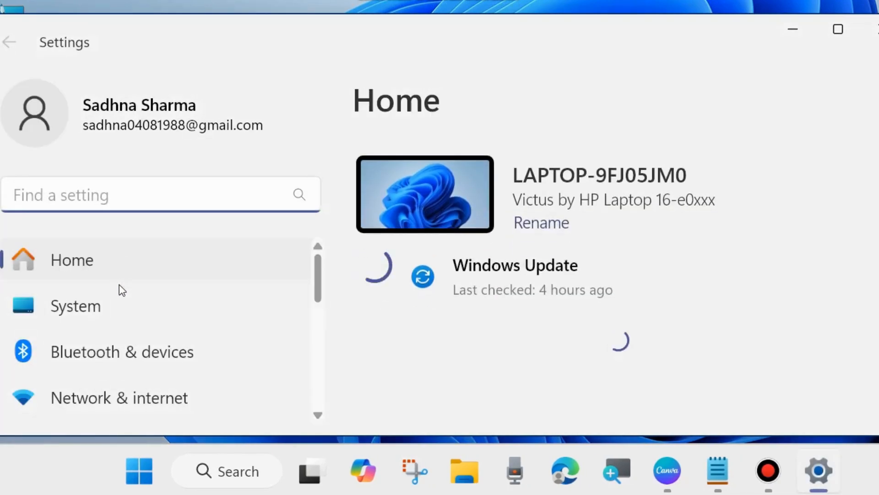
scroll("down", 3)
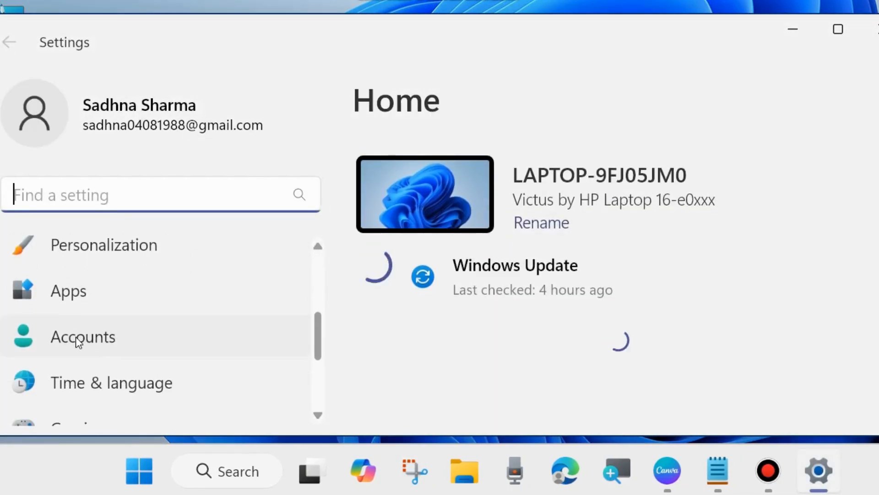
left_click(82, 336)
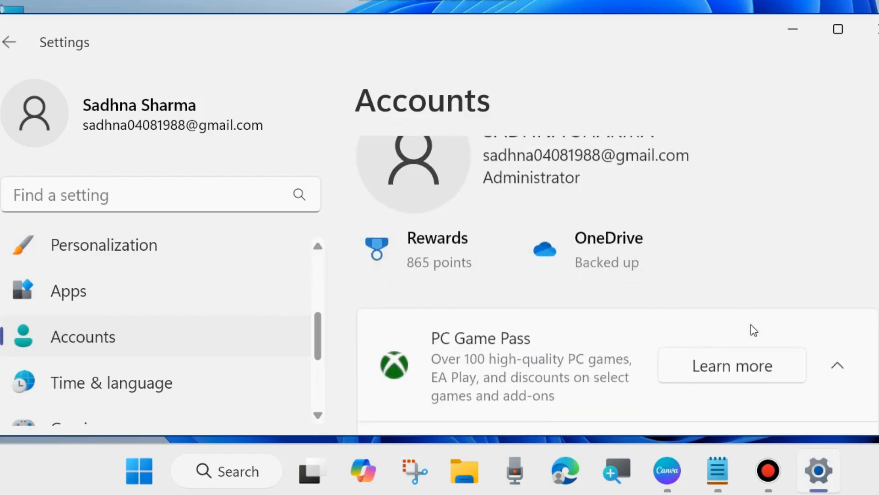
scroll("down", 3)
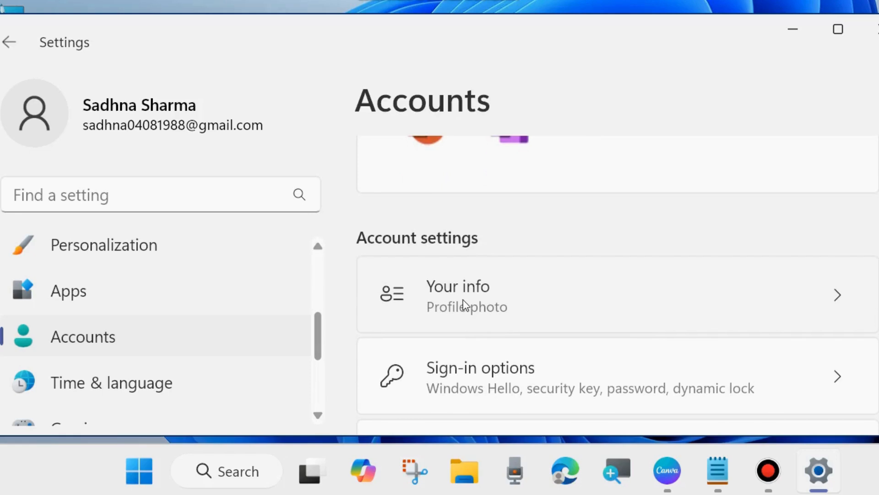
mouse_move(533, 301)
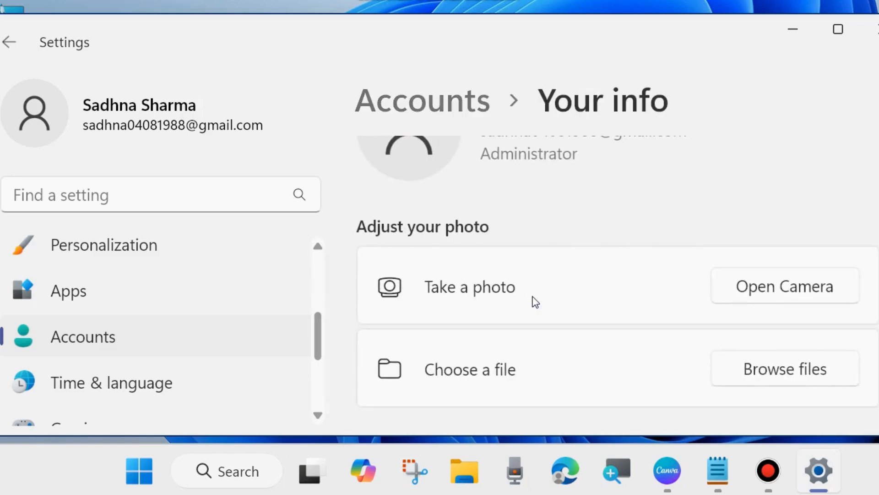
Scroll the Your info page to reach the Related settings section
scroll("down", 3)
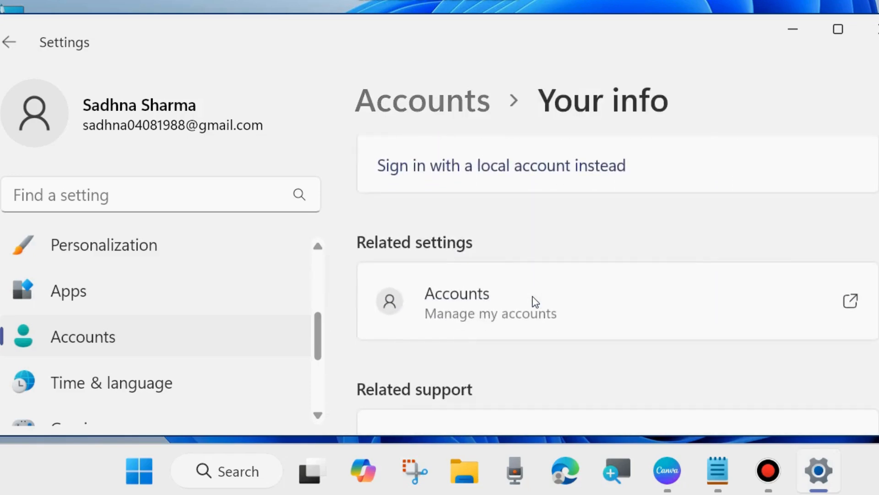
scroll("down", 3)
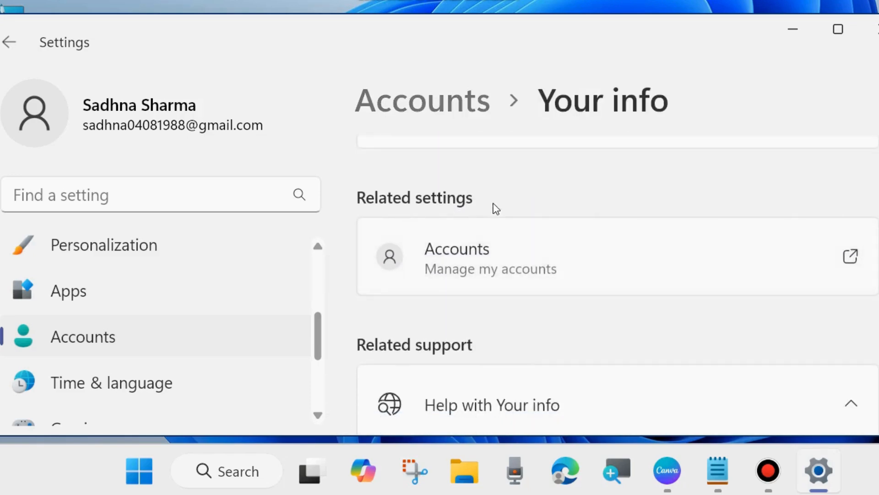
mouse_move(363, 205)
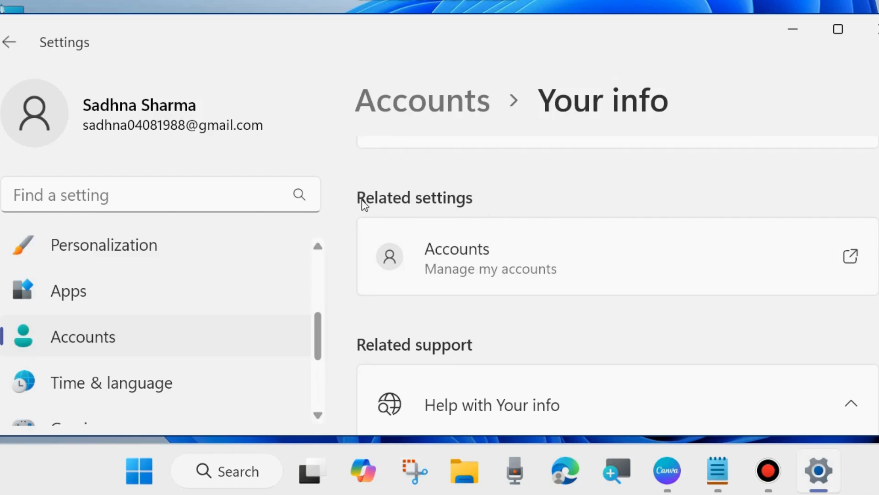
scroll("up", 3)
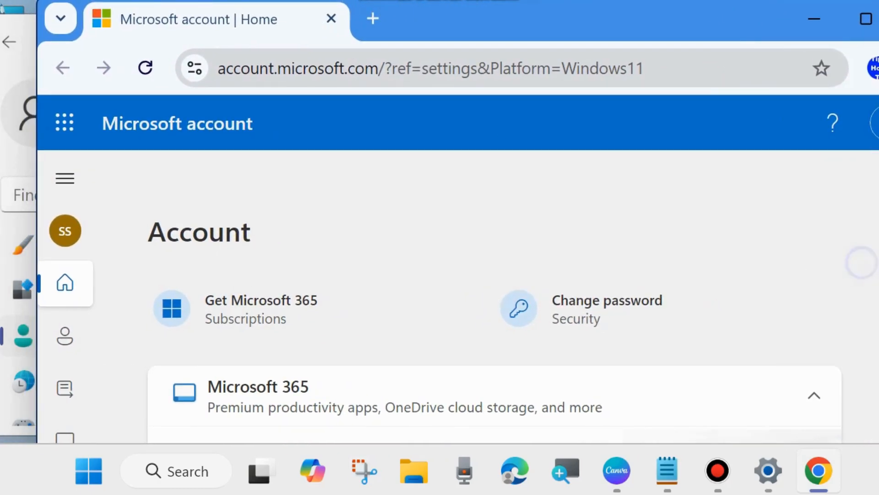
Scroll the Microsoft account home page down to the Microsoft 365 section
scroll("down", 3)
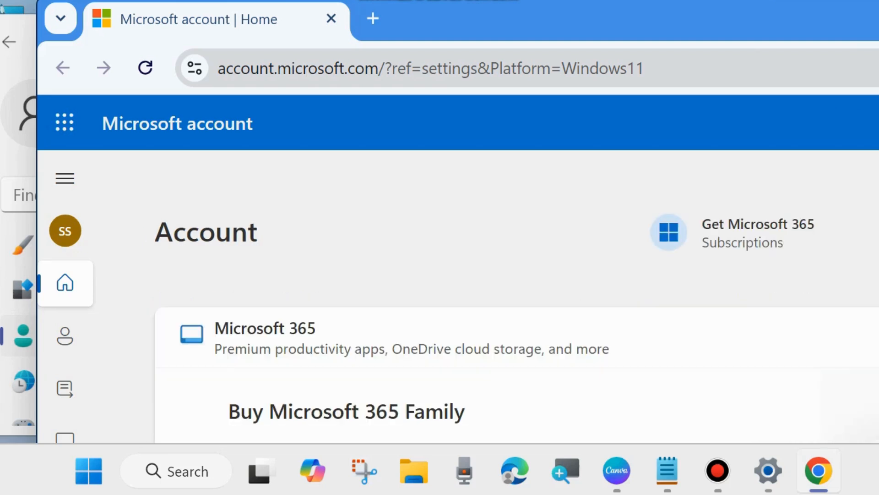
mouse_move(65, 230)
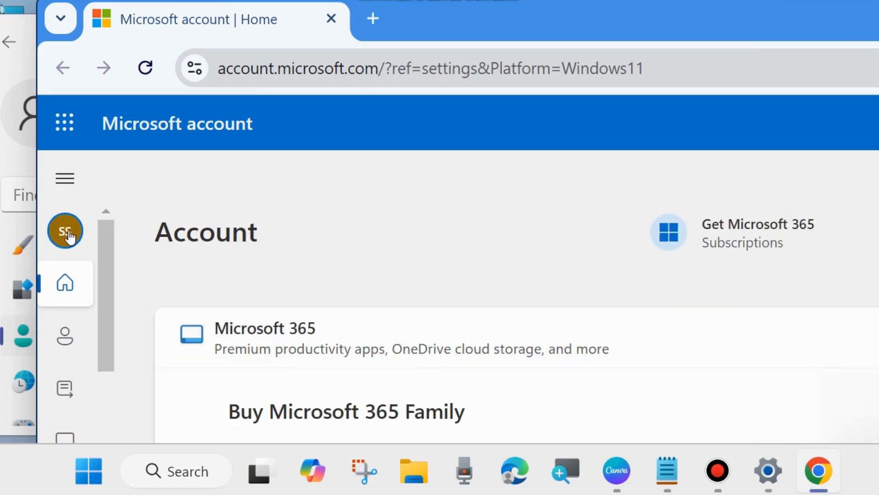
mouse_move(65, 336)
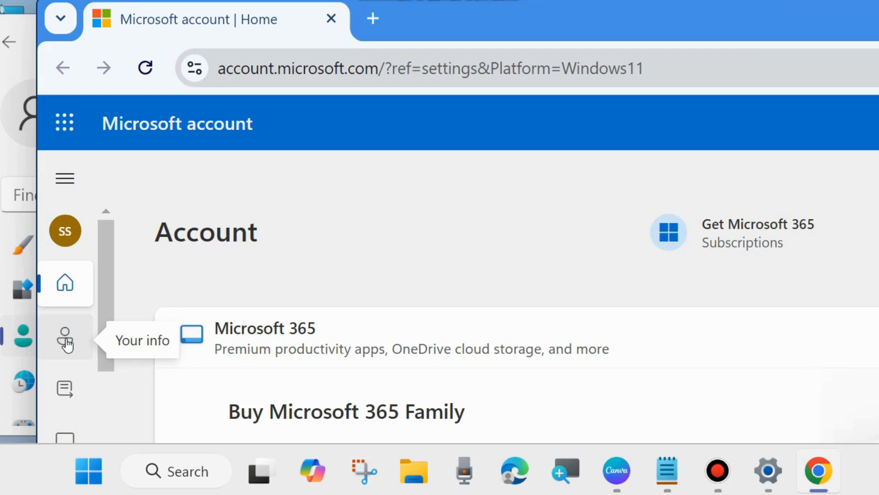
Open the Your info profile page and scroll to the Account info email address
left_click(65, 337)
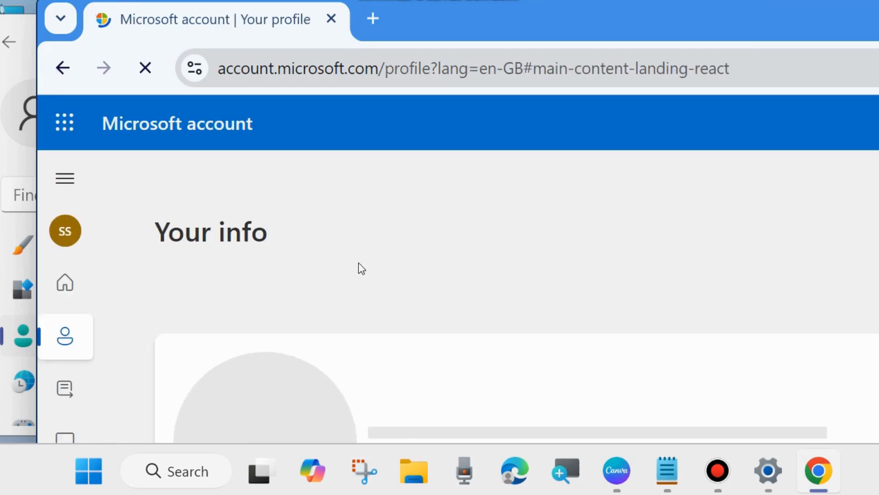
scroll("down", 3)
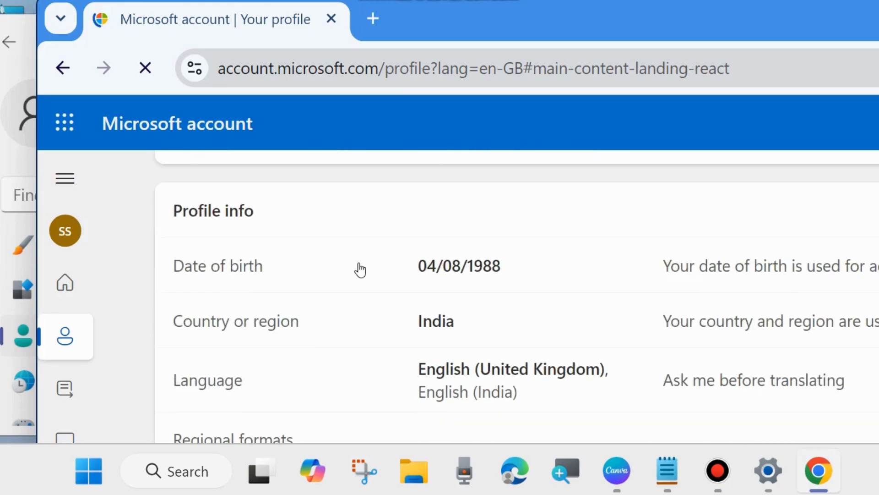
scroll("down", 3)
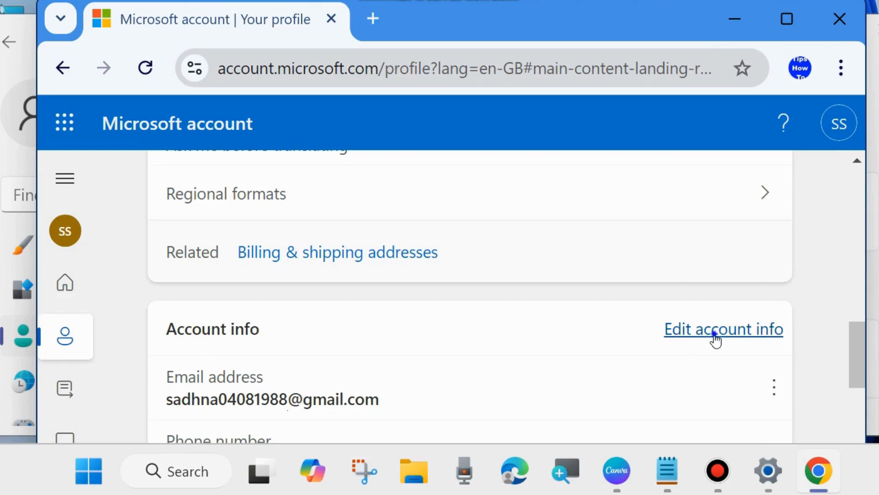
Open Manage how you sign in via Edit account info and choose Add email
left_click(724, 329)
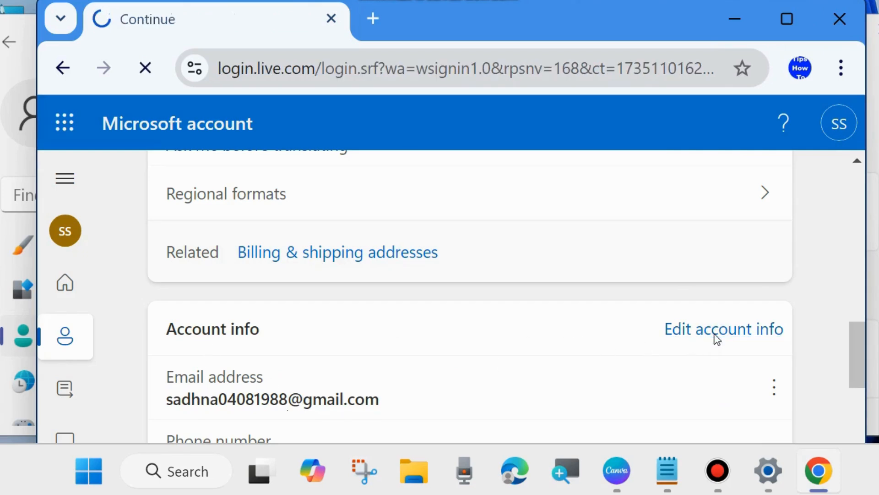
left_click(722, 329)
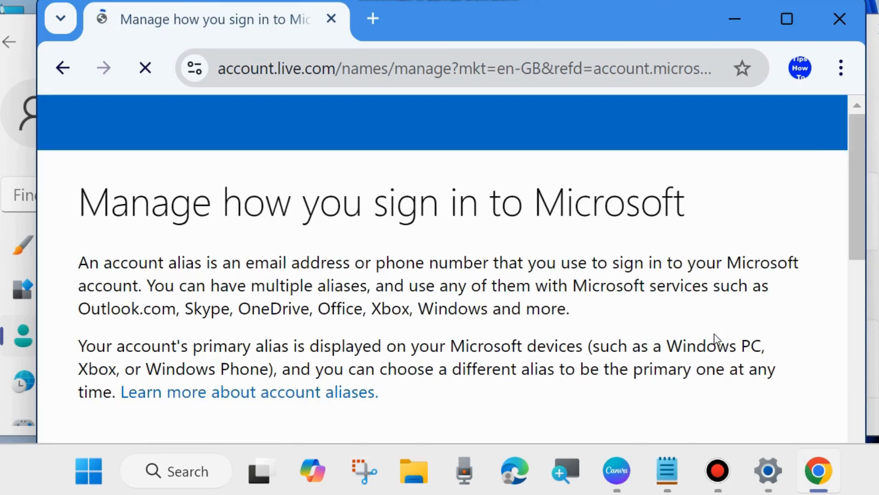
scroll("down", 3)
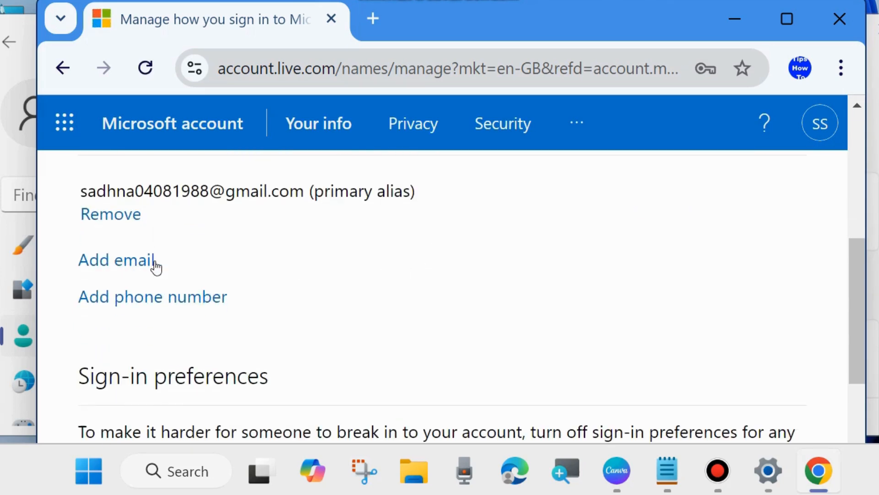
left_click(116, 259)
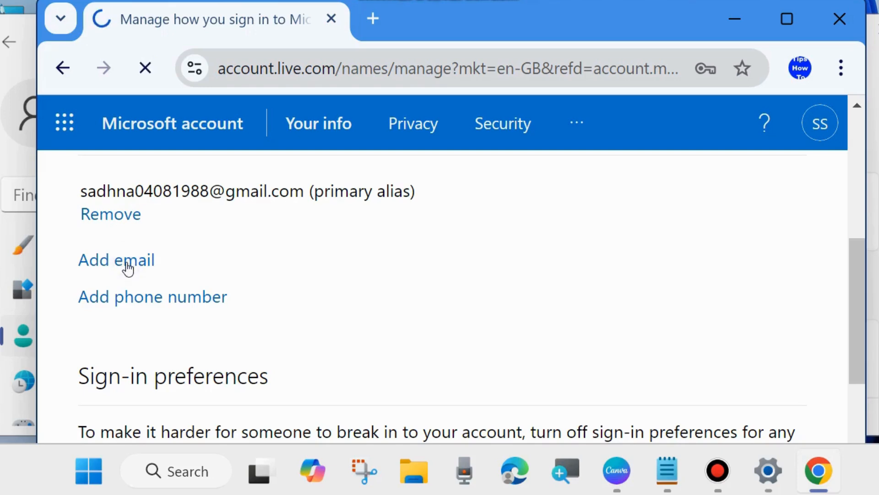
Open the Add an alias form and select the new-address name field
left_click(116, 259)
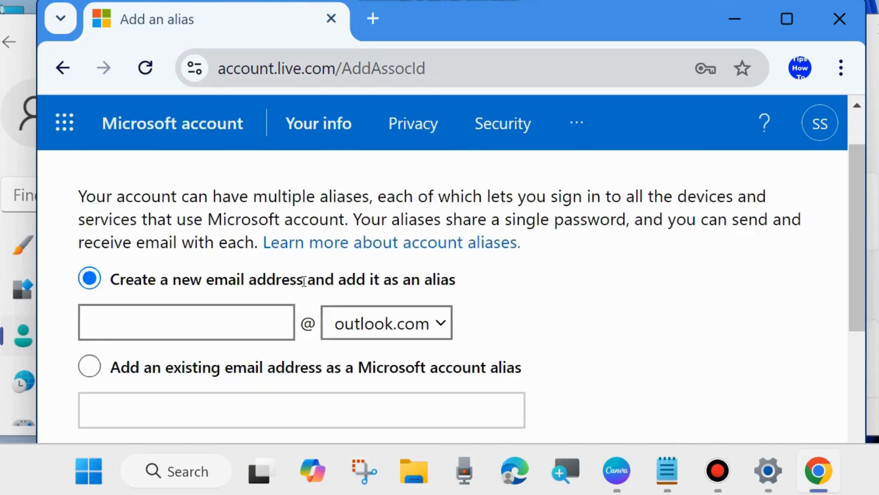
scroll("down", 3)
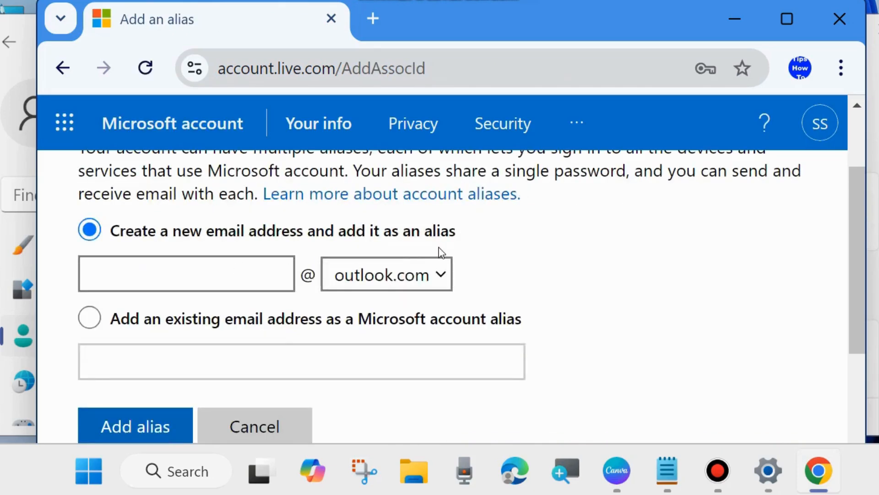
left_click(186, 273)
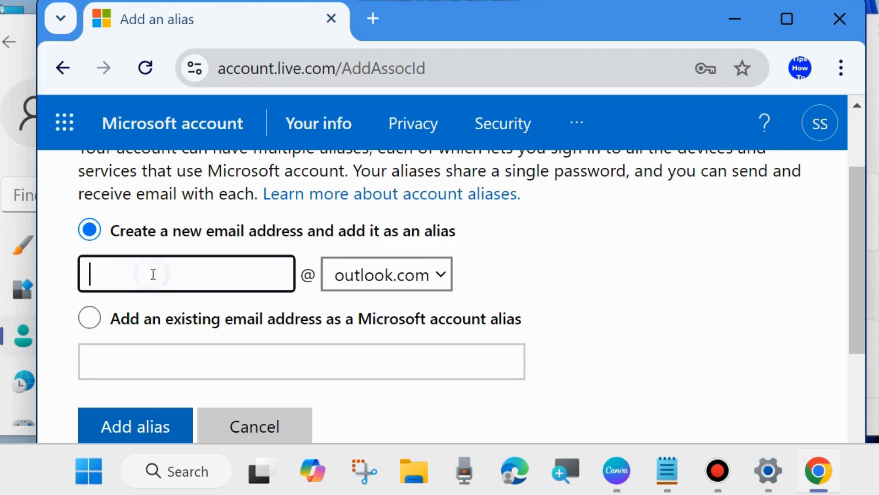
mouse_move(188, 279)
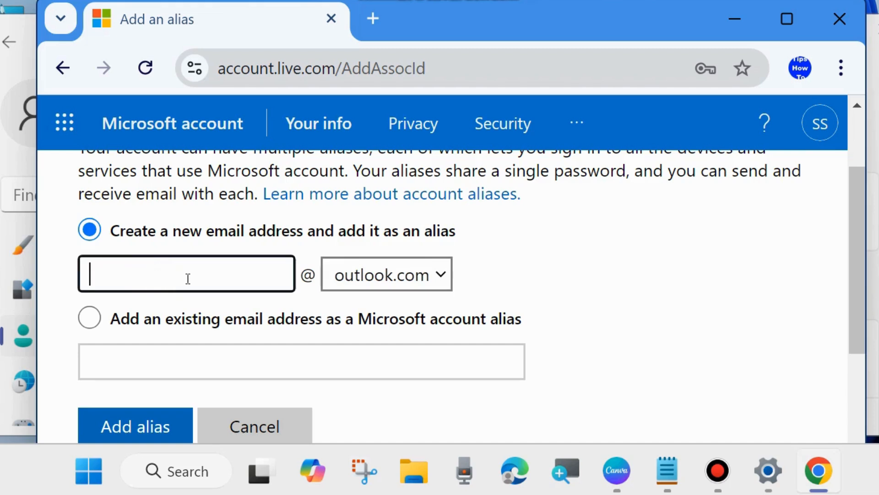
Enter 'abcd' as the new outlook.com alias name, removing the mistaken gmail ending
type("abcd")
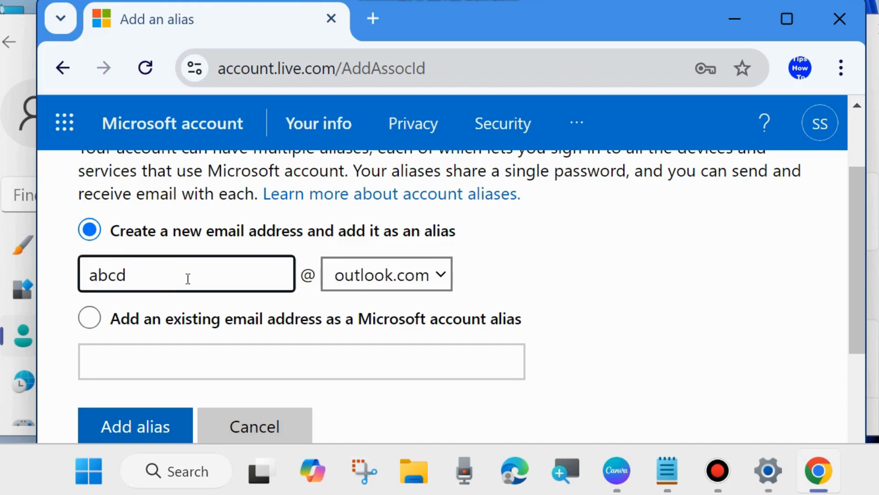
type("@g")
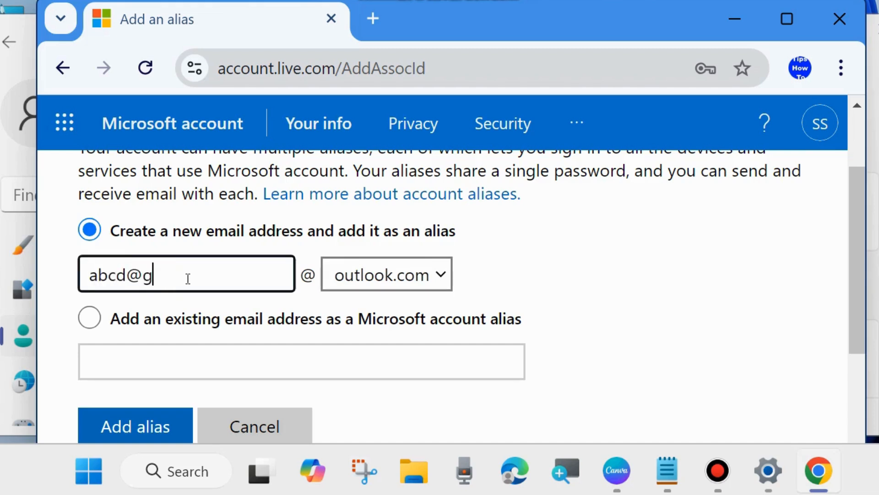
type("mail")
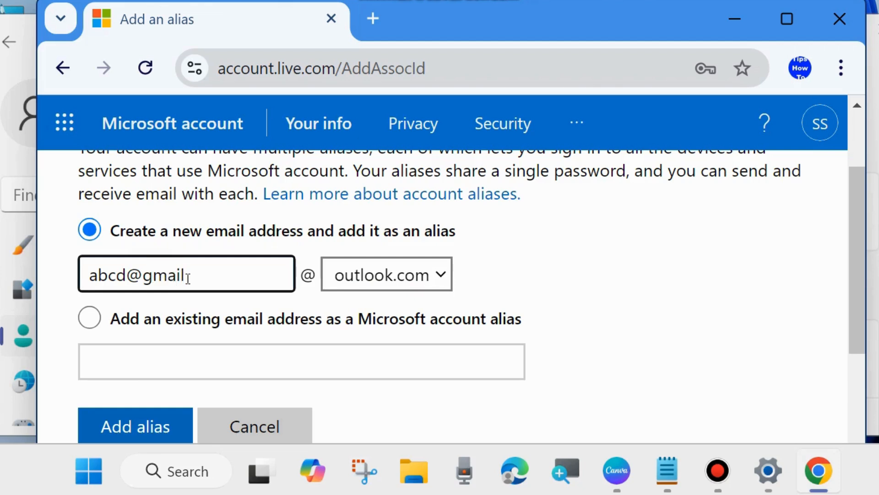
type(".com")
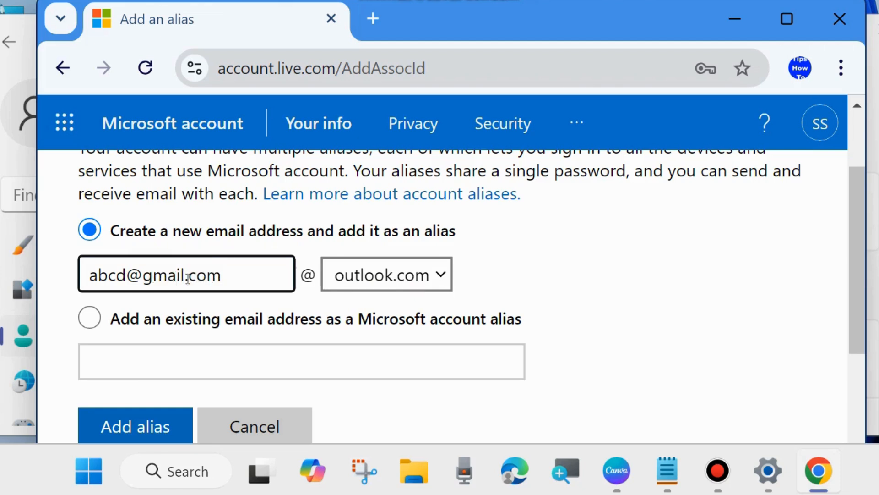
key("Backspace")
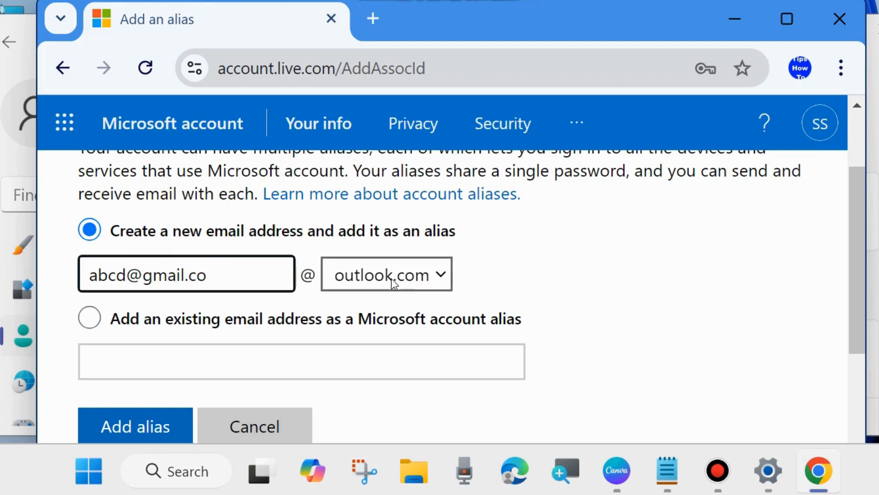
key("Backspace")
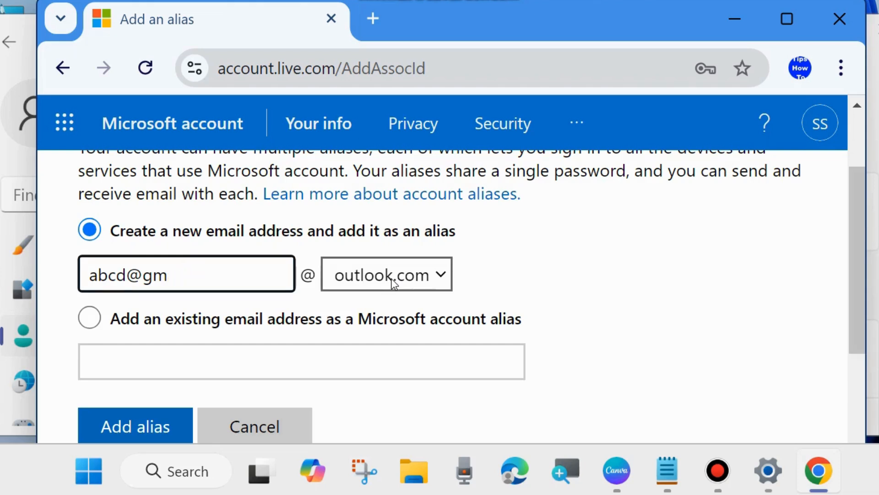
key("Backspace")
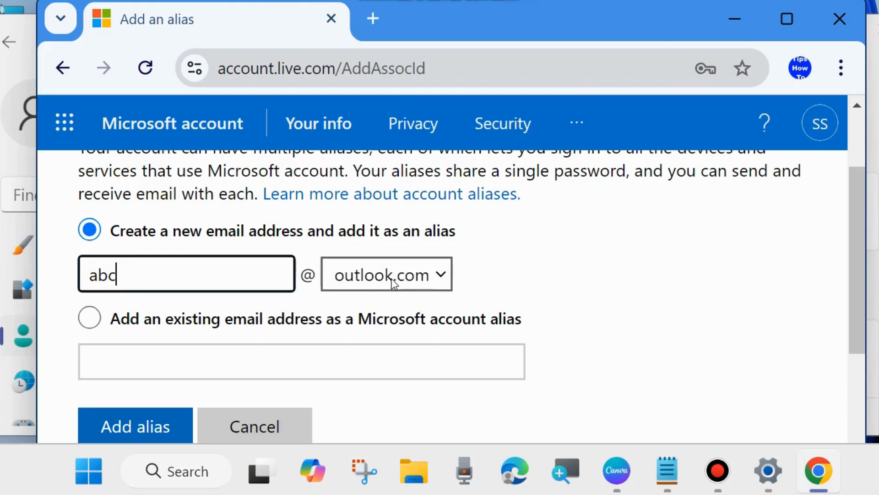
type("d")
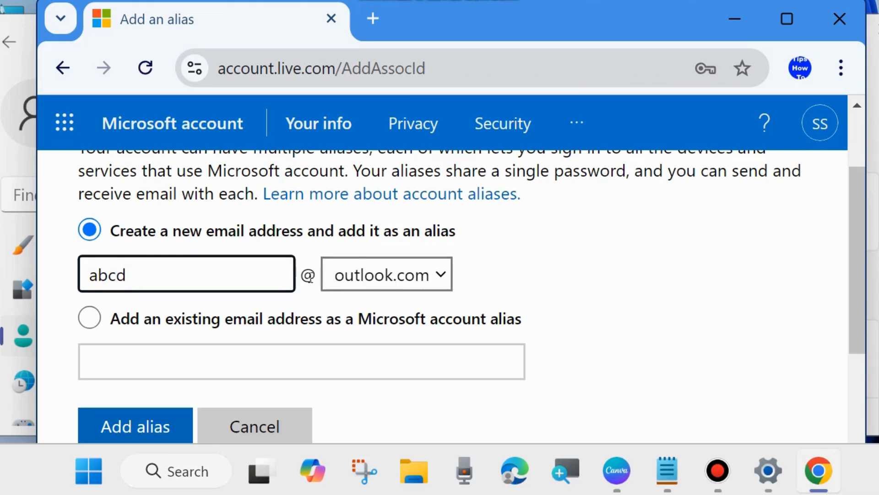
Keep outlook.com as the domain, then switch to adding an existing email address
left_click(385, 274)
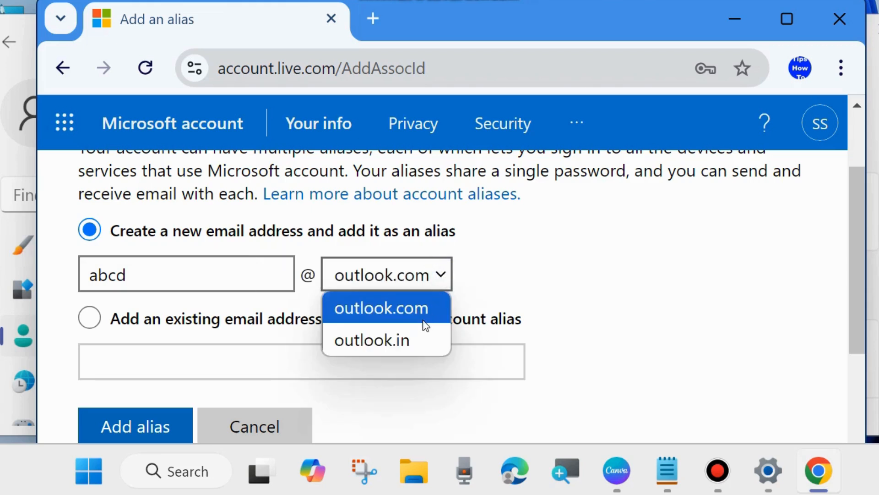
left_click(381, 308)
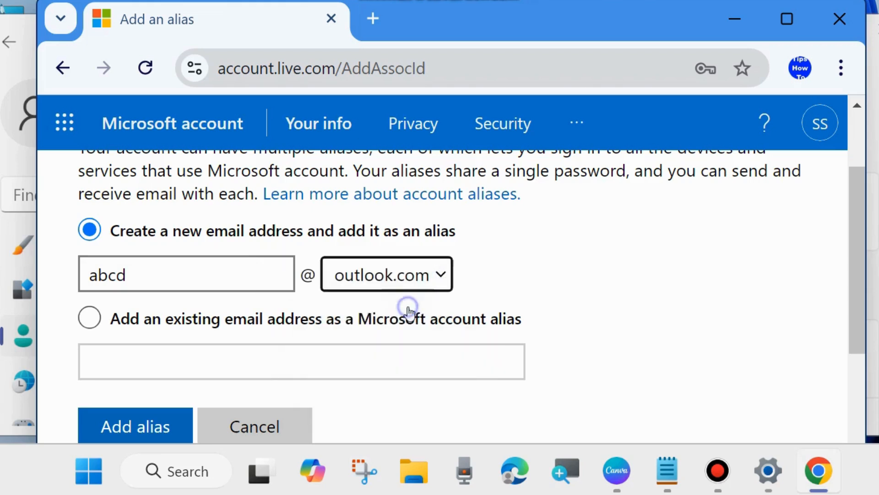
mouse_move(449, 323)
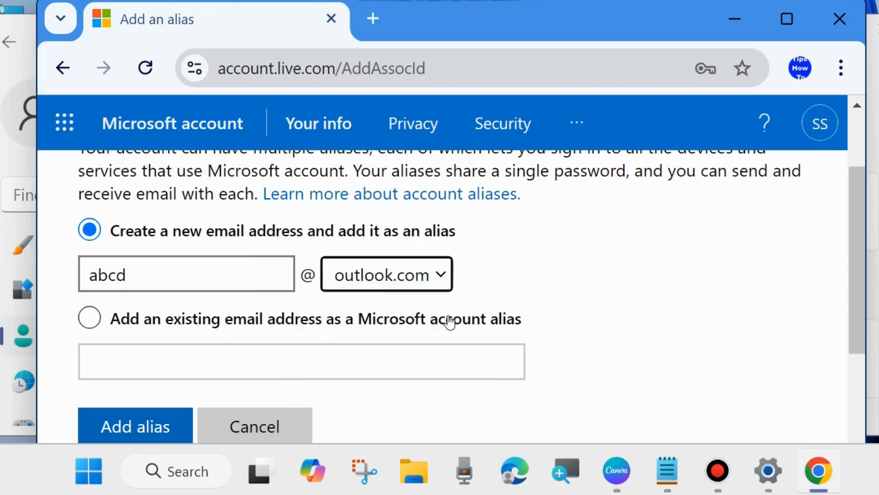
left_click(90, 318)
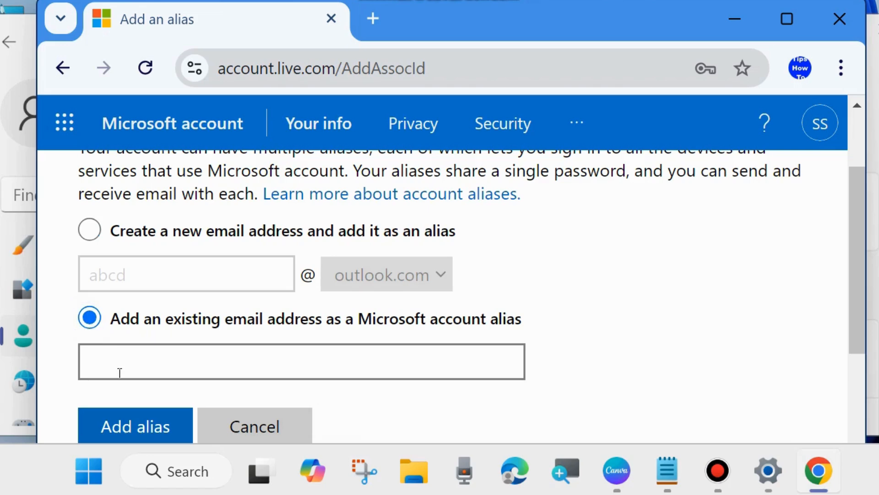
left_click(302, 361)
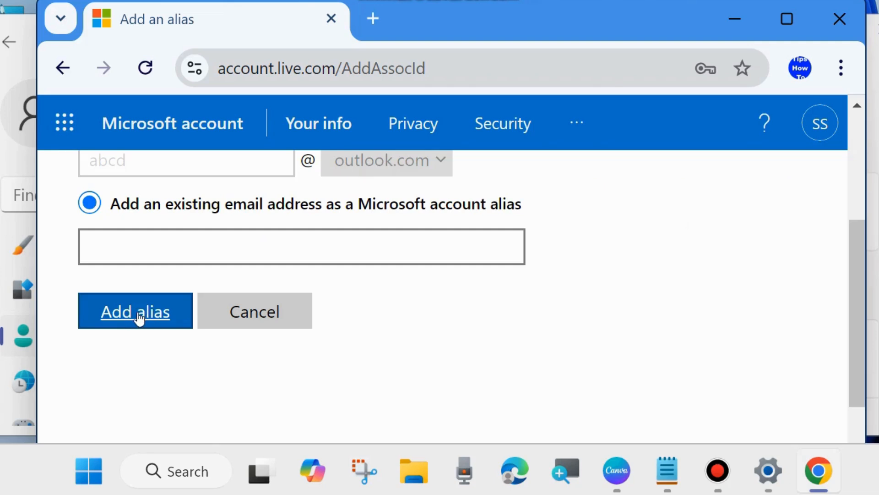
Cancel the Add an alias page and return to the profile's Account info
scroll("up", 3)
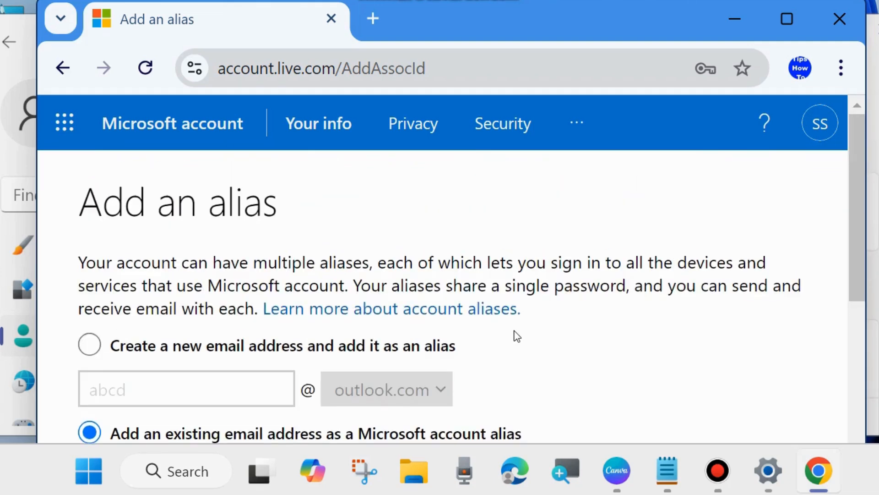
scroll("down", 3)
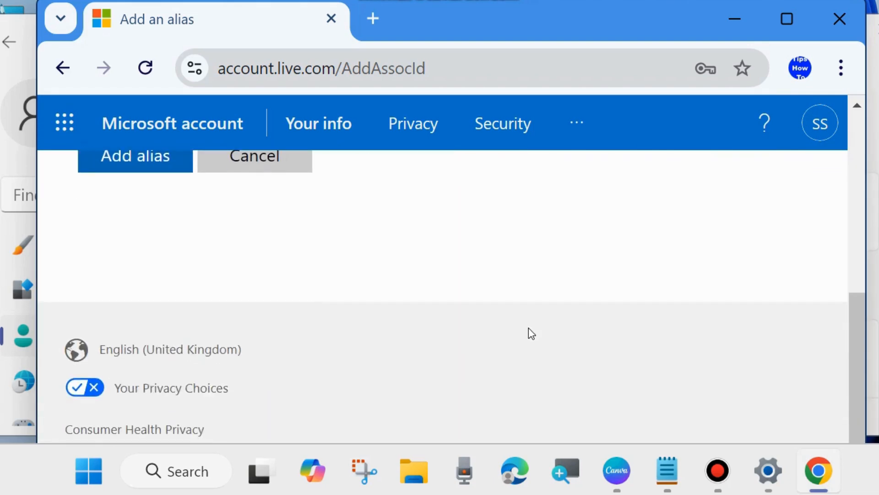
scroll("up", 3)
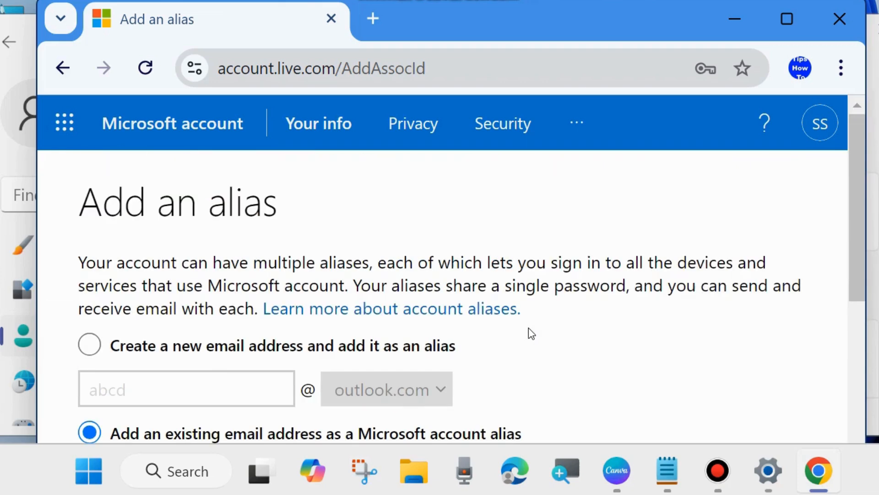
left_click(317, 123)
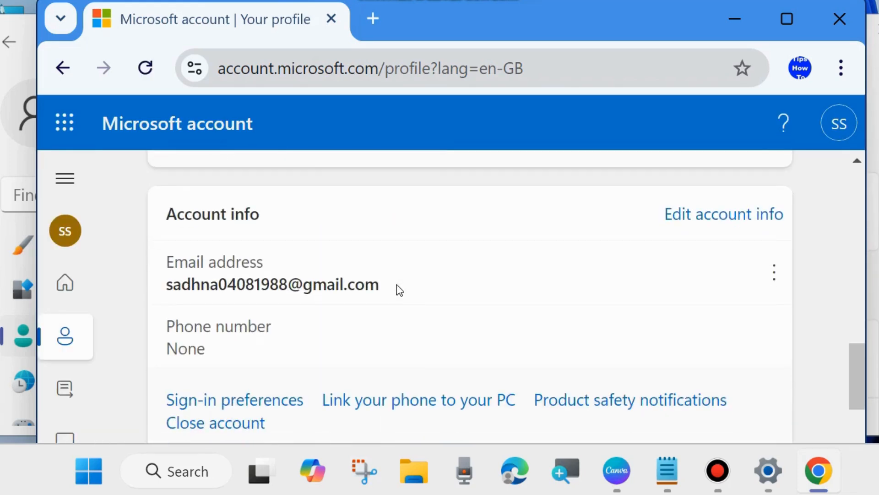
Review the Manage how you sign in alias page, then close the Chrome window
left_click(723, 214)
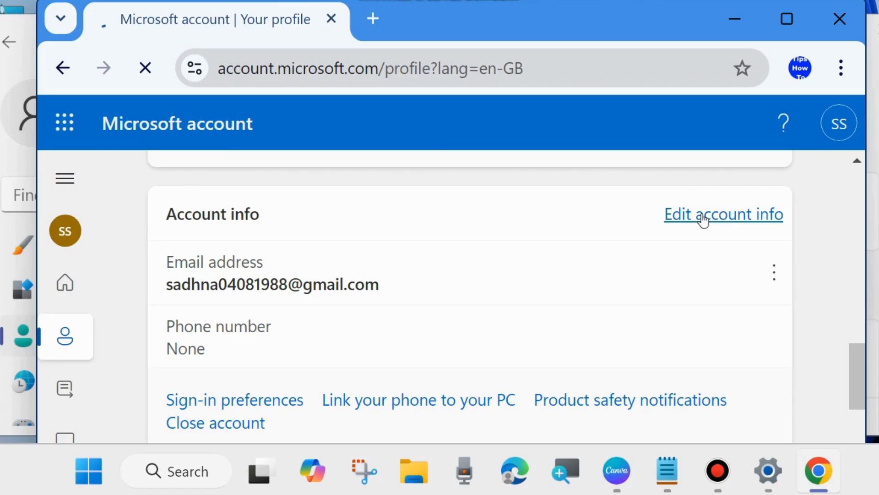
left_click(724, 213)
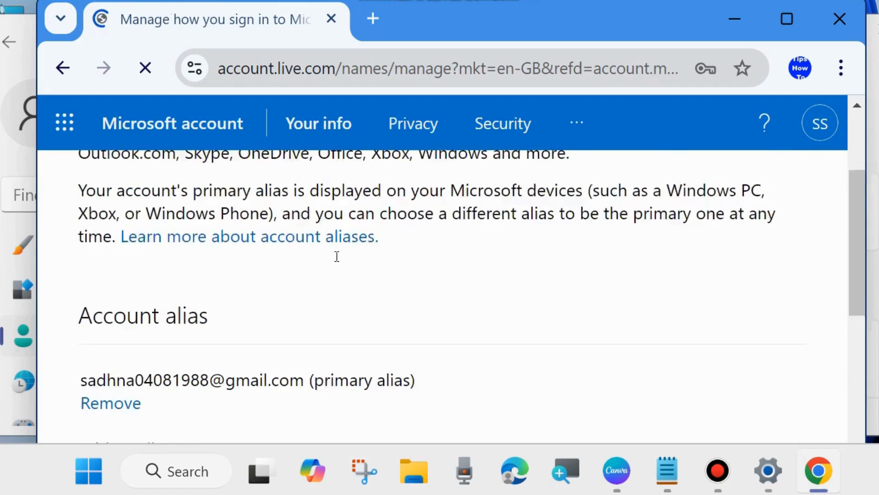
scroll("down", 3)
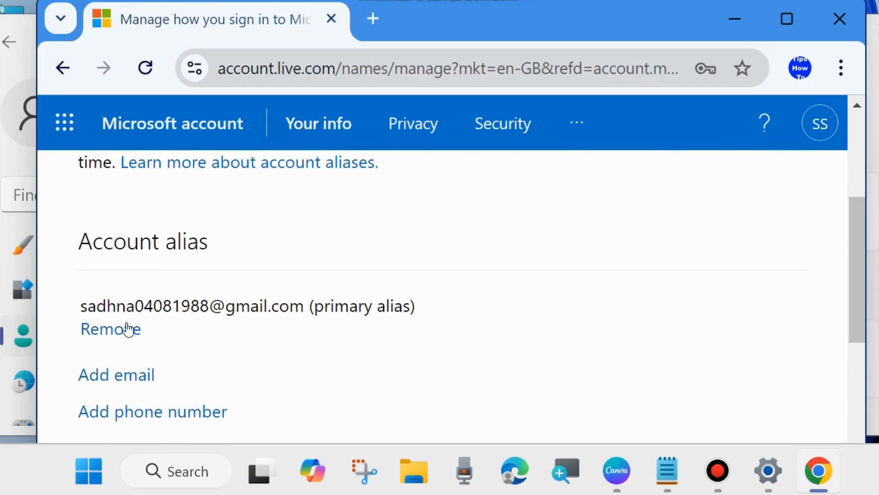
mouse_move(144, 381)
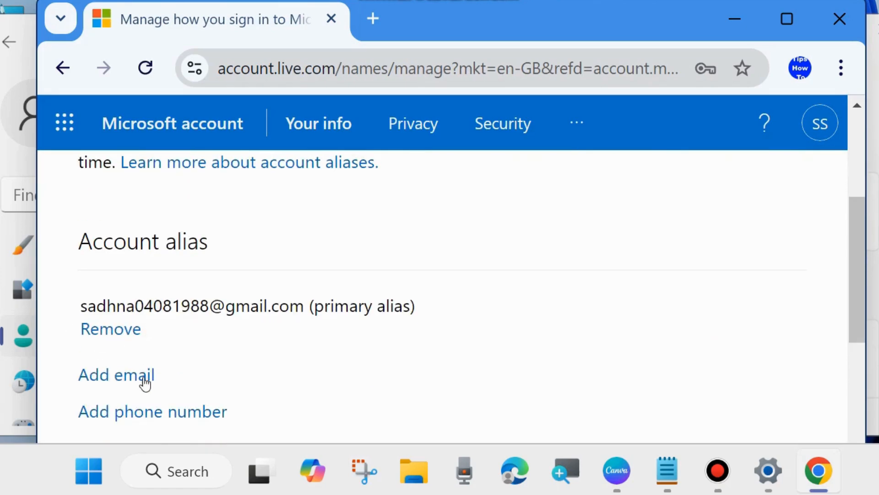
scroll("down", 3)
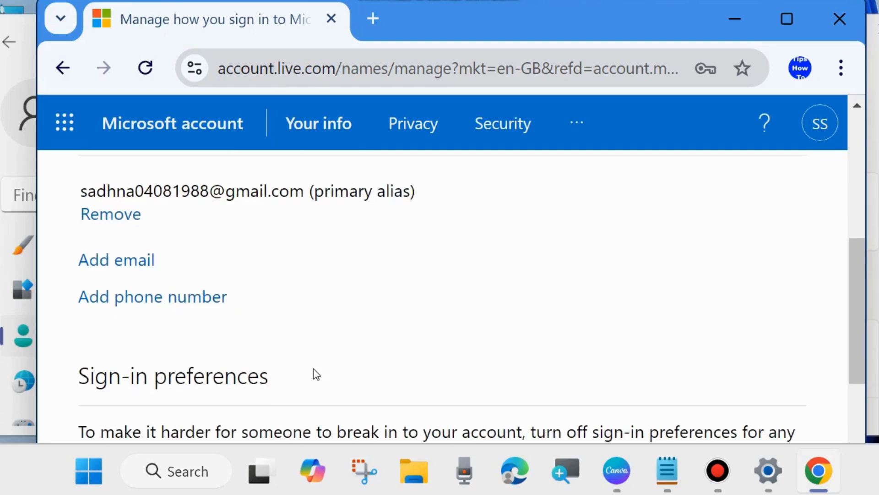
scroll("up", 3)
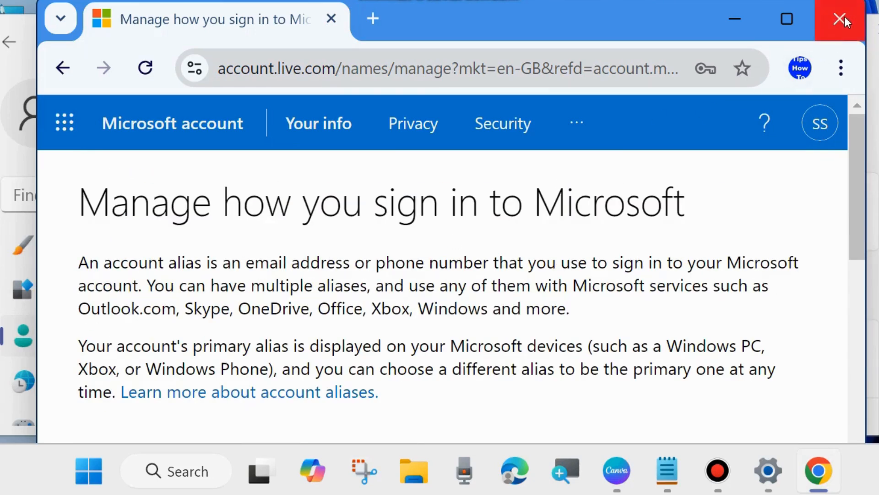
left_click(839, 19)
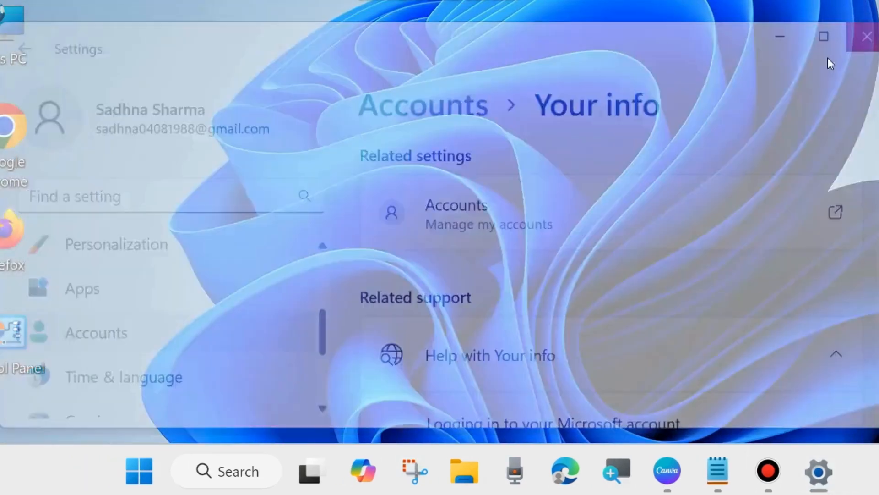